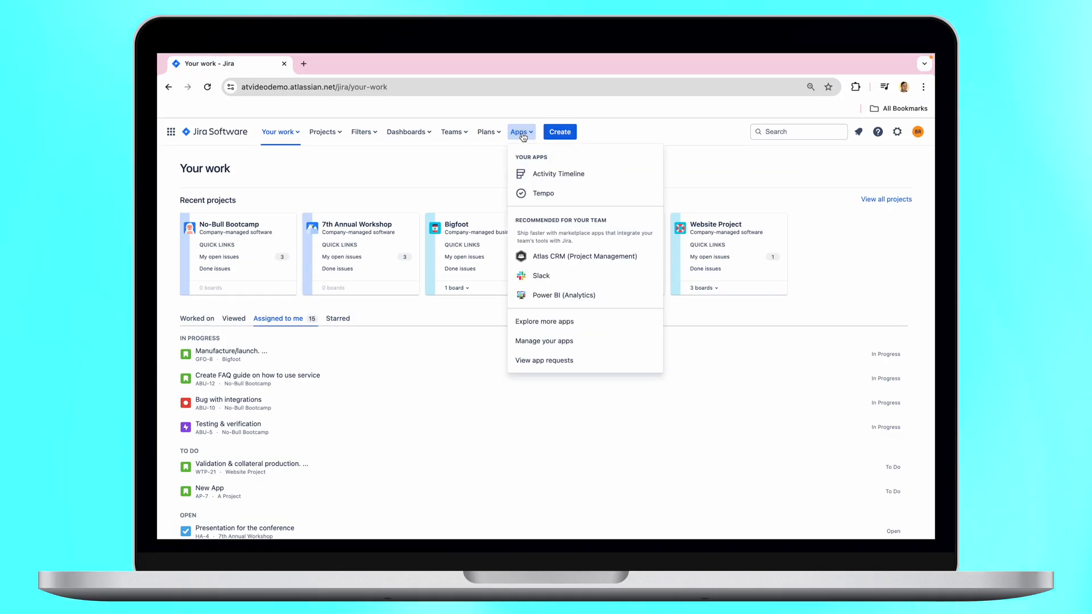
Launch the Tempo app from the Jira Apps menu to its weekly calendar
left_click(542, 193)
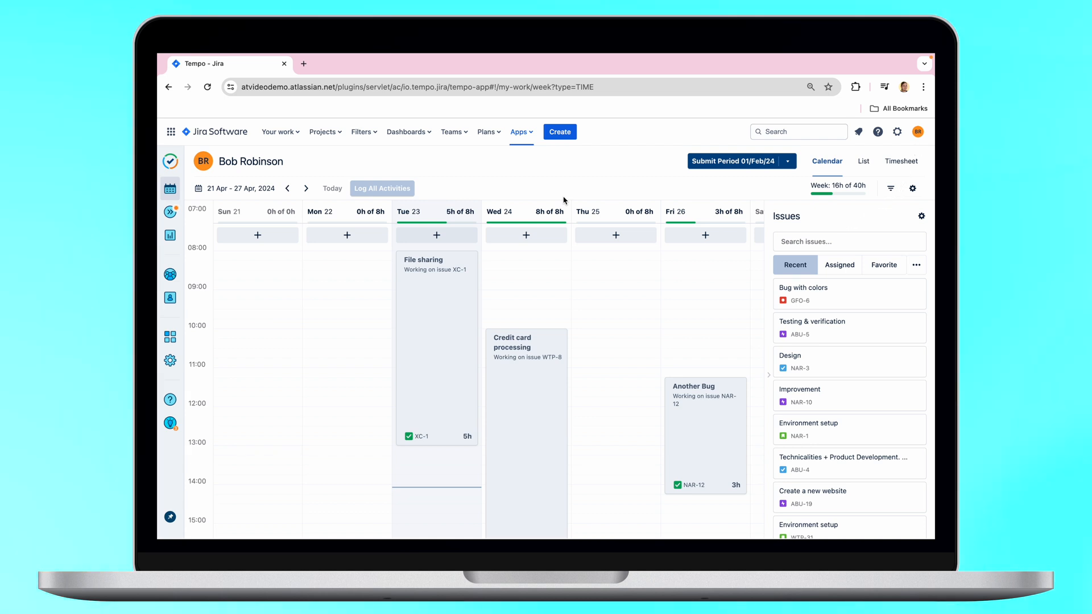
Create a Tempo API token 'Token for AT' with 365-day expiry (23/04/2025) and copy it
left_click(169, 360)
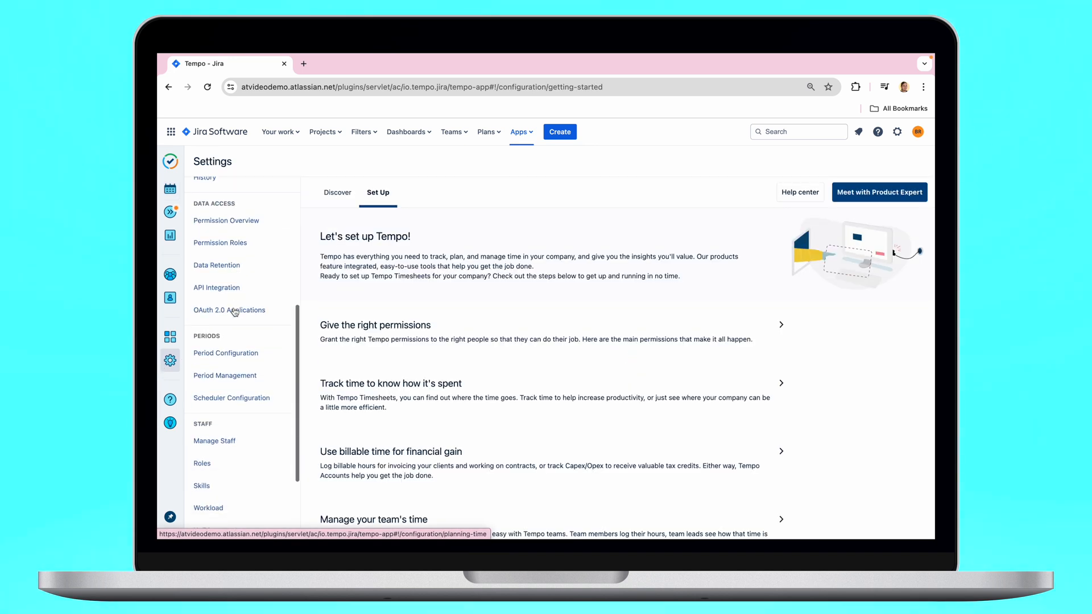
left_click(216, 286)
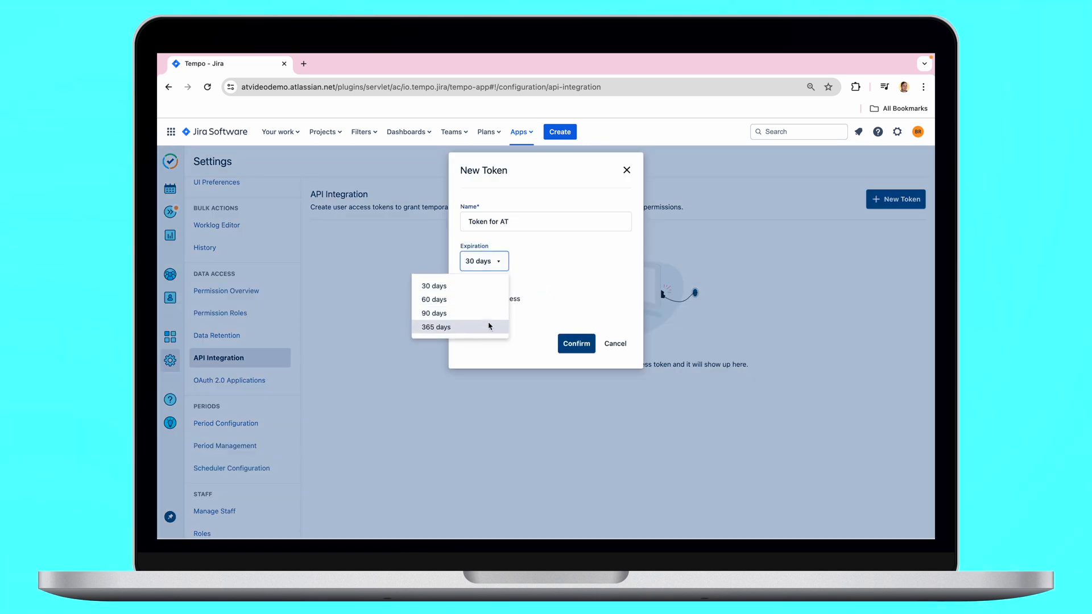
left_click(575, 343)
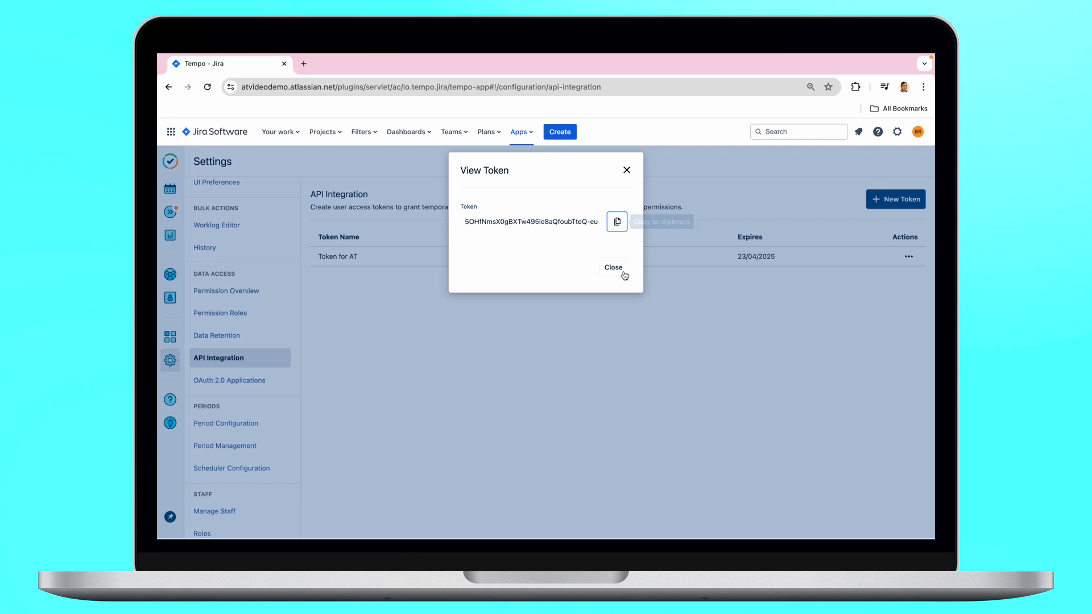
left_click(519, 132)
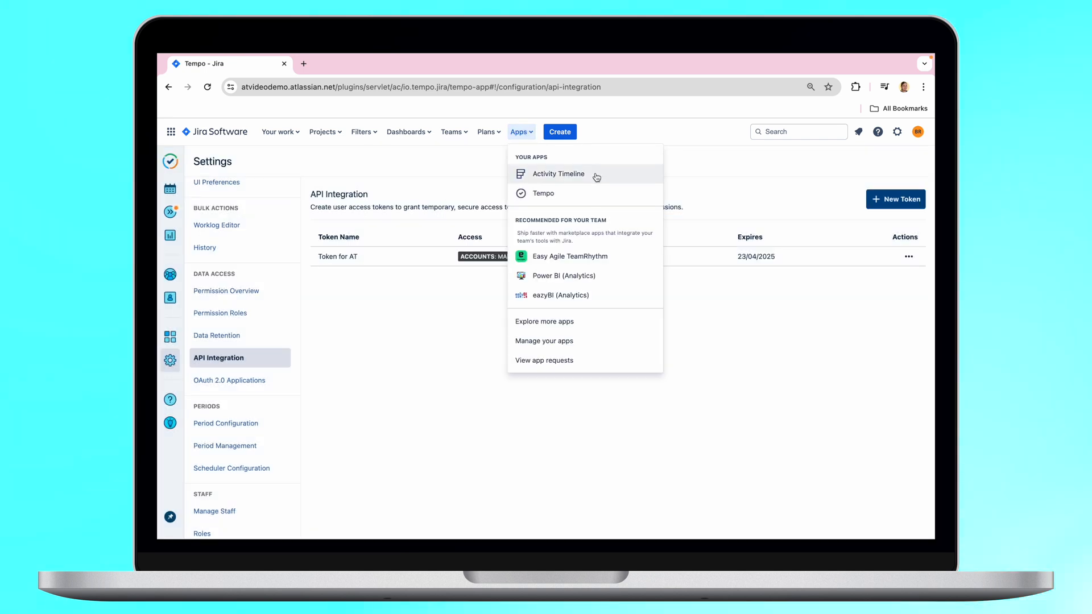
Switch to Activity Timeline and reach its administration's 3rd Party Integrations
left_click(559, 173)
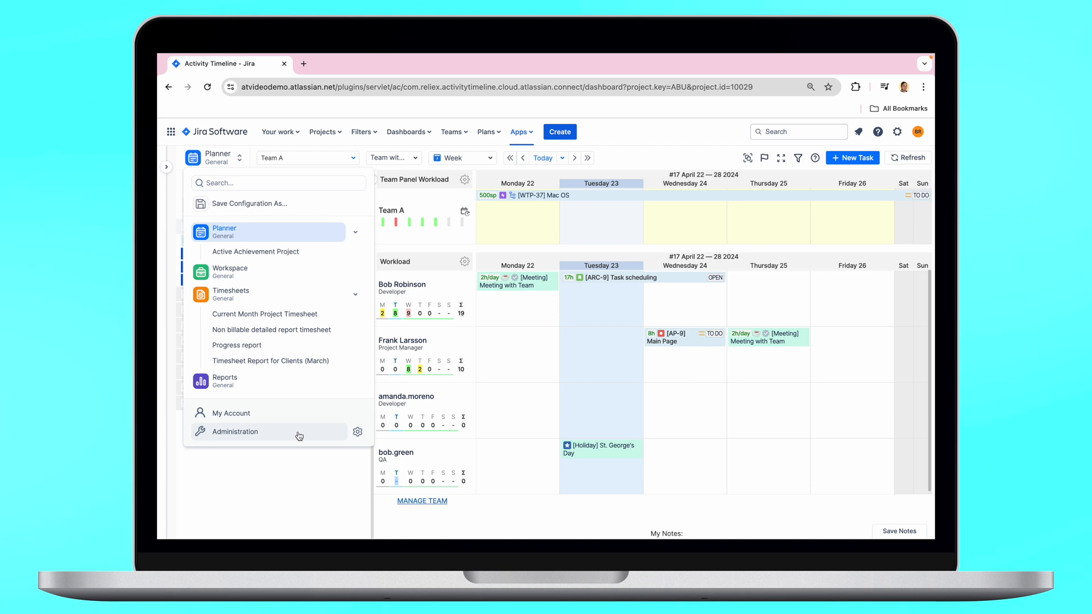
left_click(235, 432)
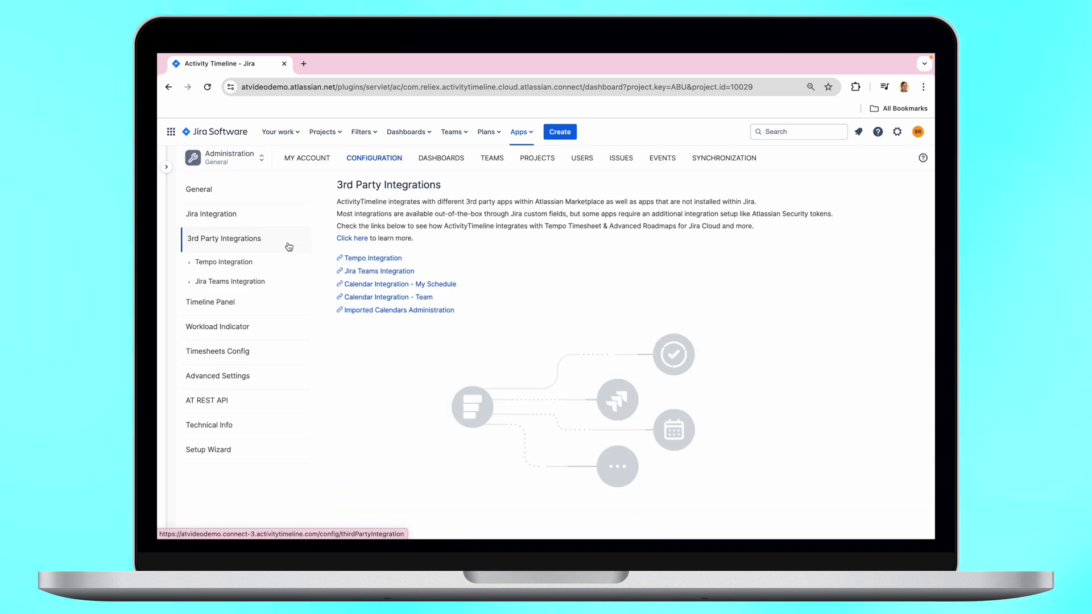
Paste the Tempo authorization token into Tempo Integration and save it with Update
left_click(373, 258)
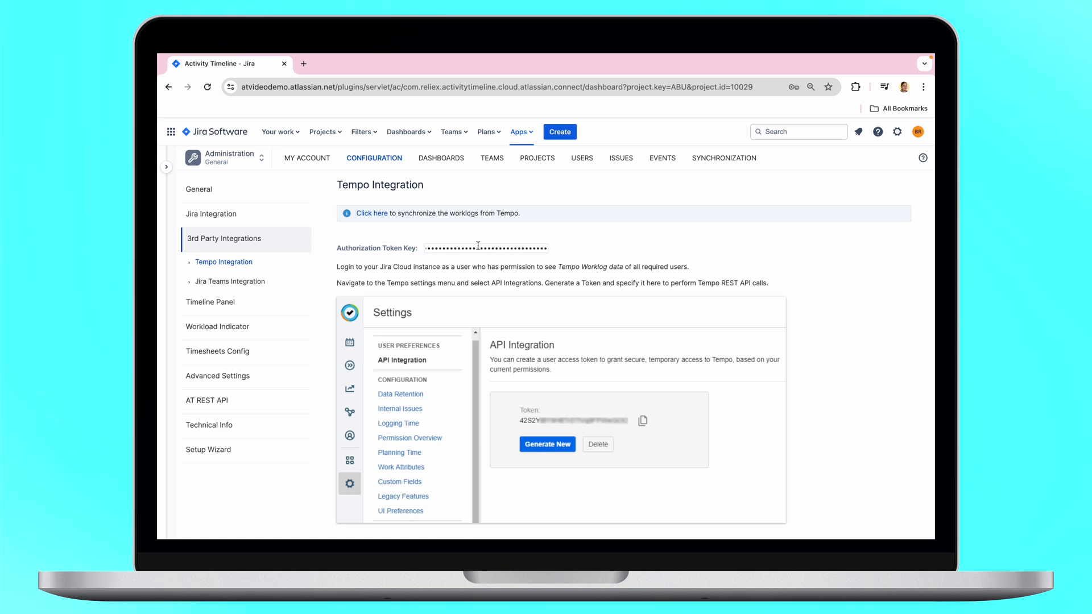
scroll("down", 3)
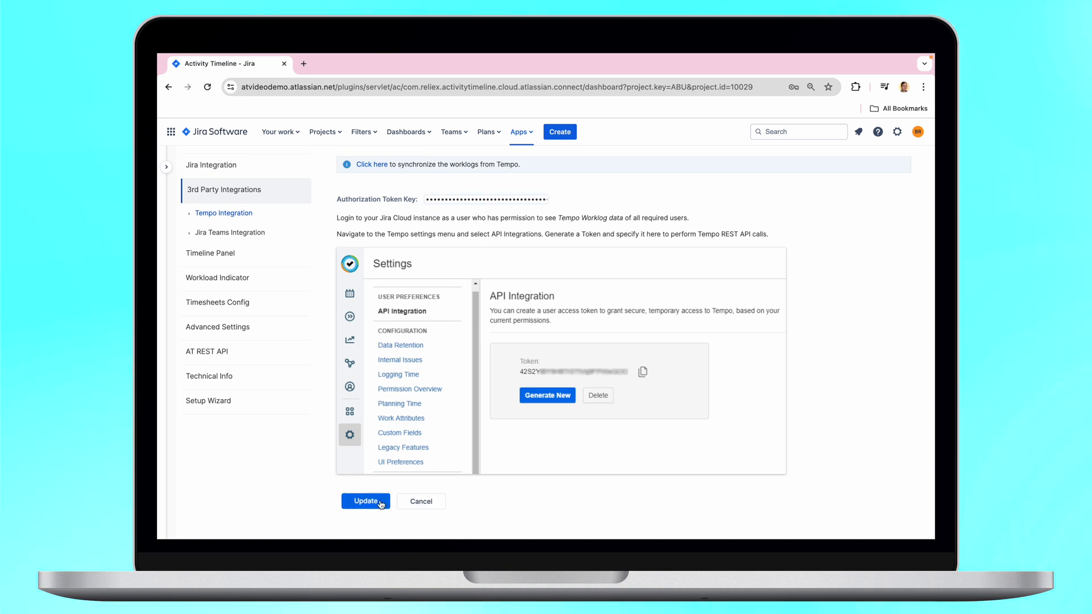
left_click(365, 502)
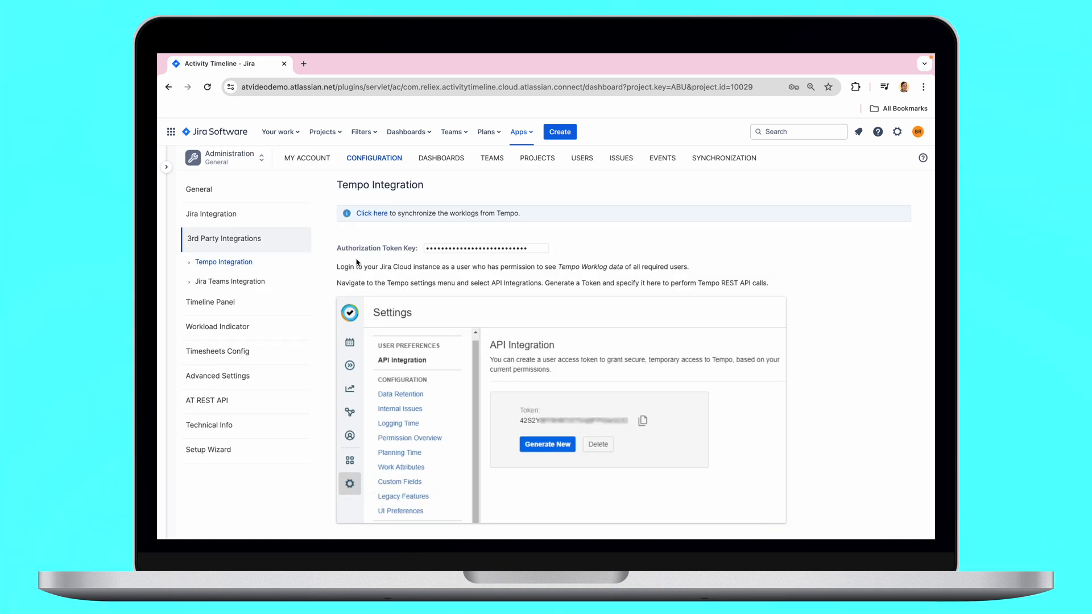
Start a Full Worklog Synchronization from Tempo via Refresh Worklogs
left_click(723, 158)
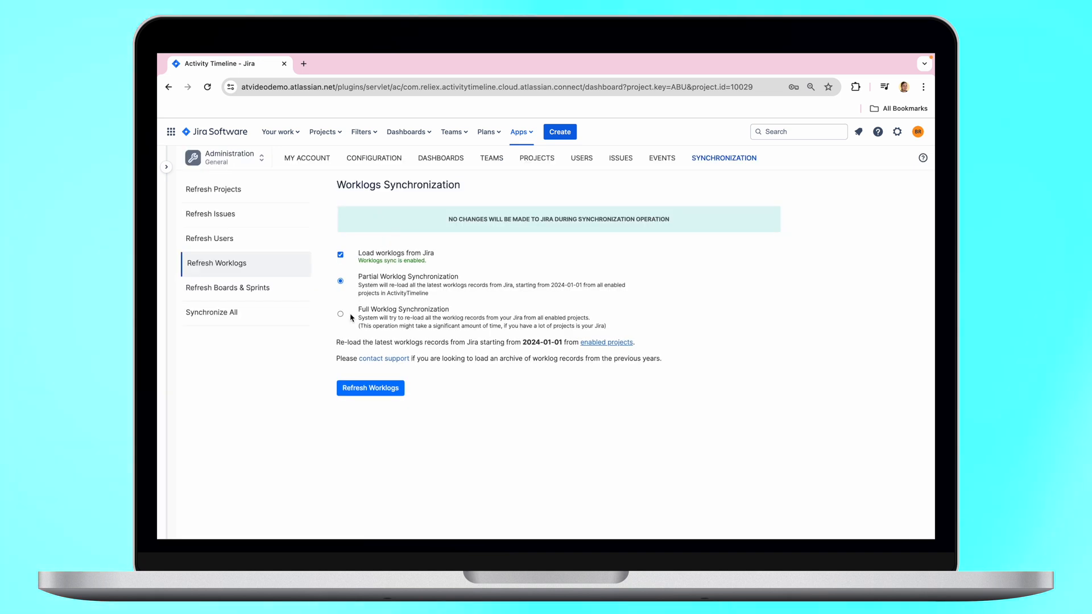
left_click(340, 314)
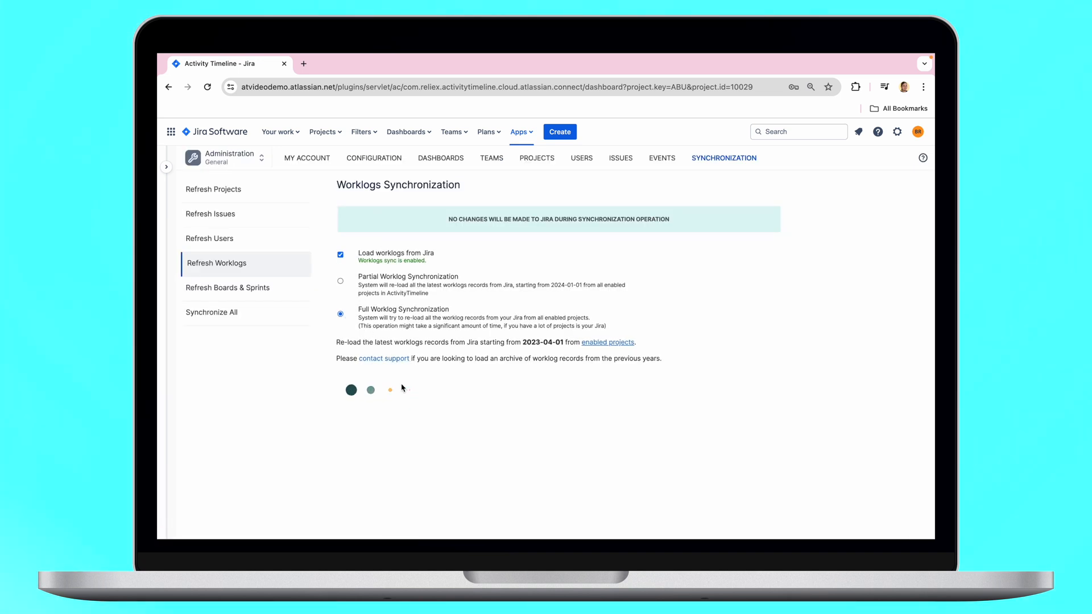